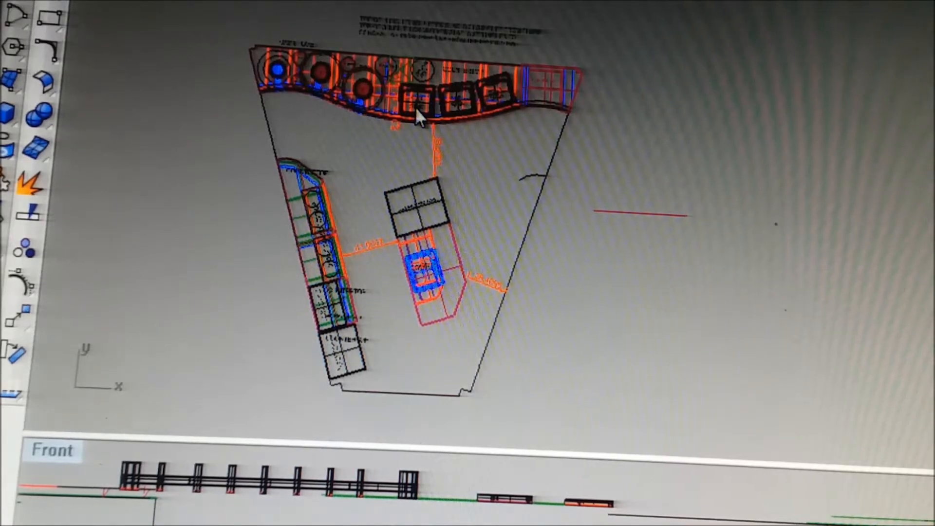
{"action": "mouse_move", "coordinate": [304, 205]}
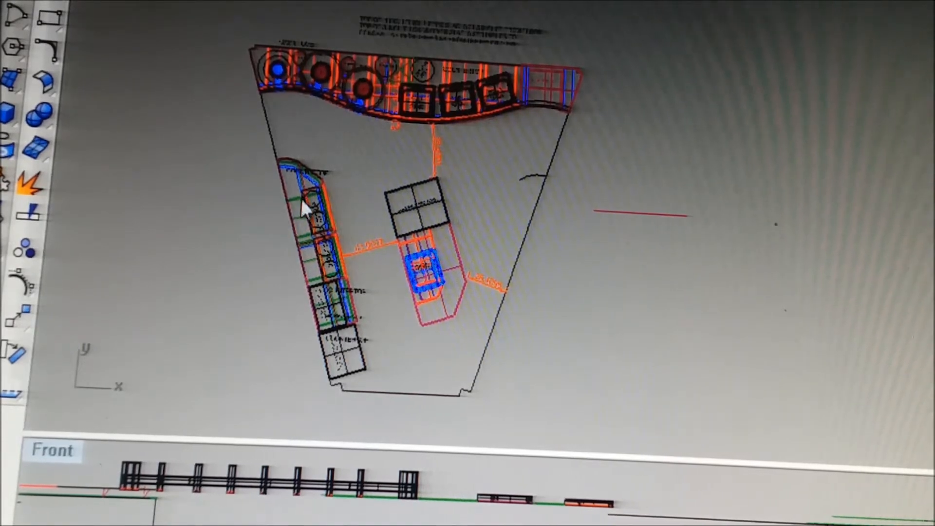
{"action": "scroll", "scroll_direction": "up", "scroll_amount": 3}
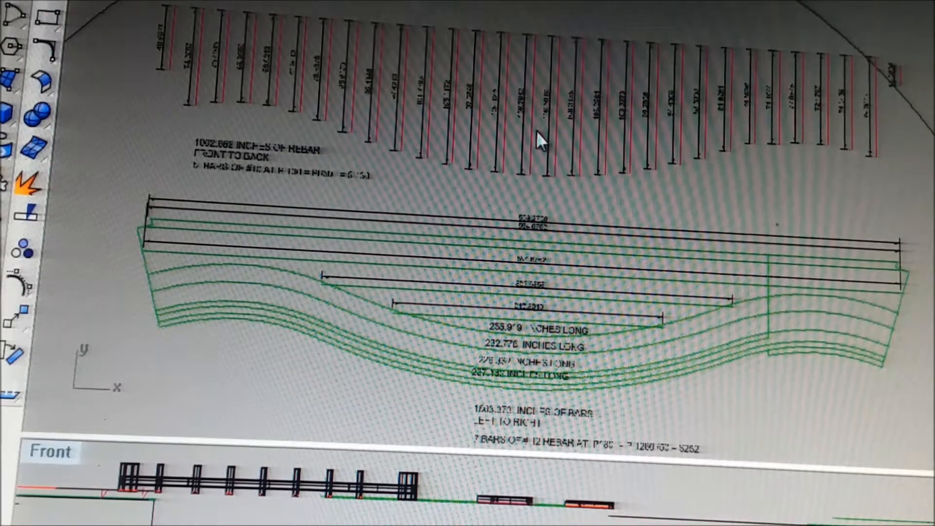
{"action": "mouse_move", "coordinate": [403, 244]}
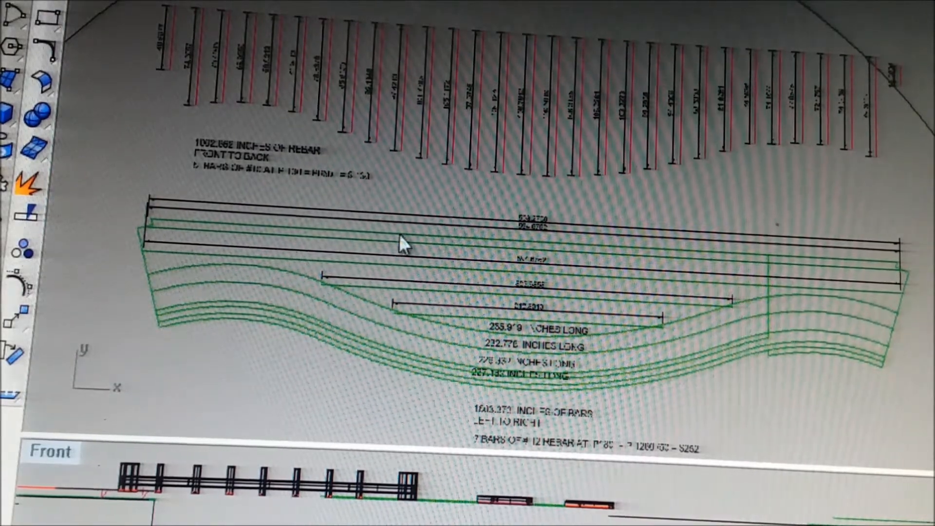
{"action": "mouse_move", "coordinate": [404, 237]}
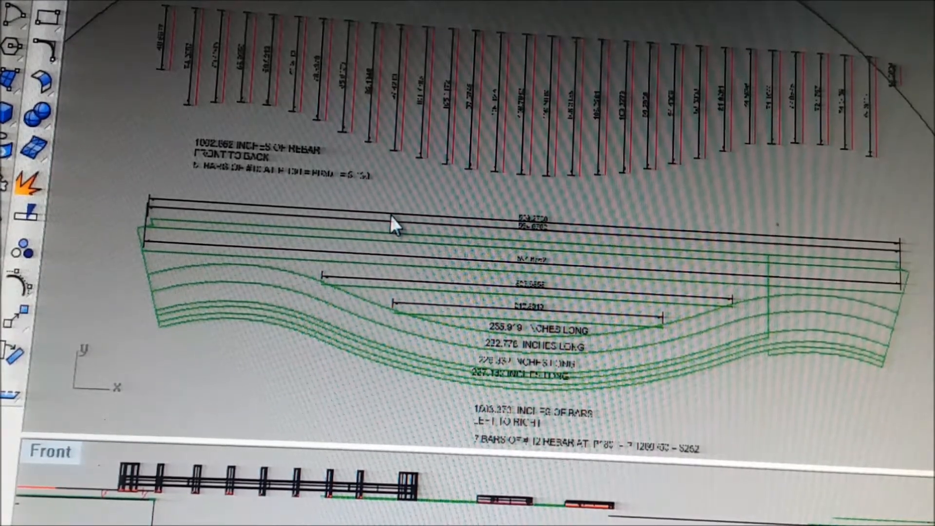
{"action": "mouse_move", "coordinate": [343, 242]}
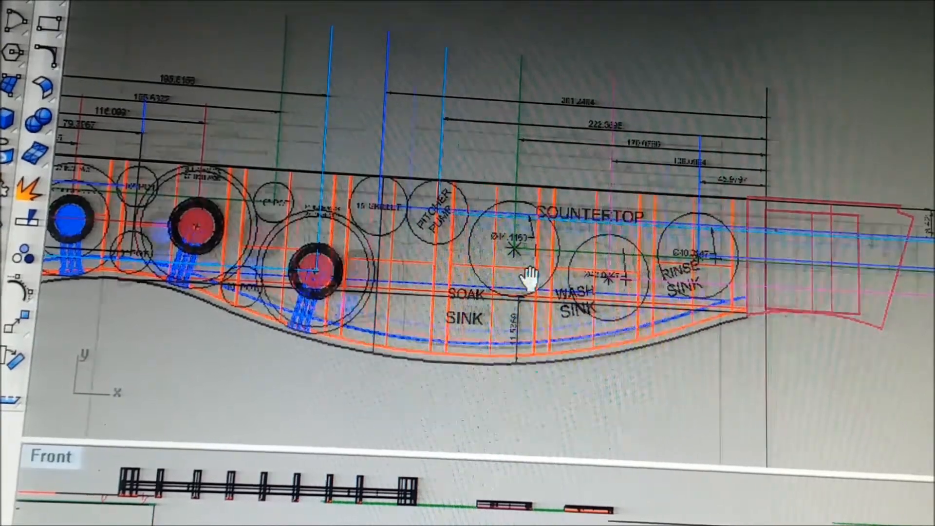
{"action": "scroll", "scroll_direction": "down", "scroll_amount": 3}
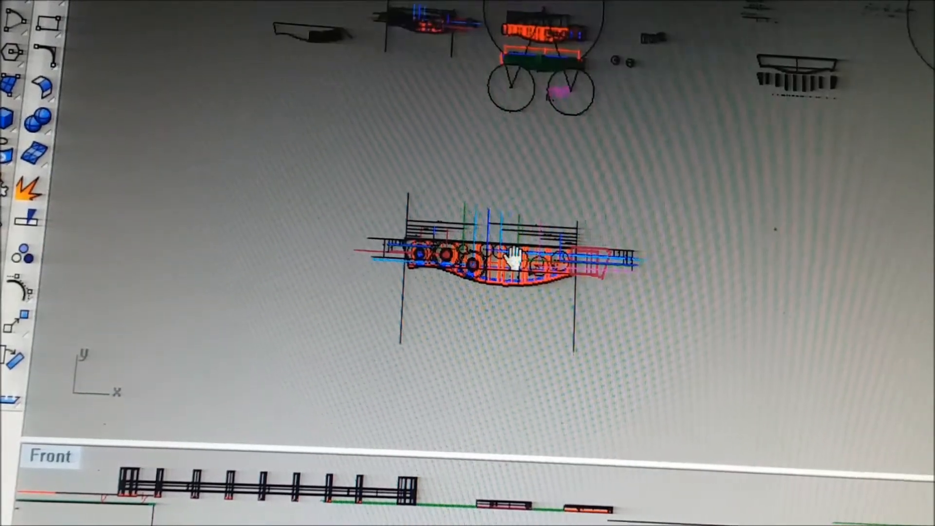